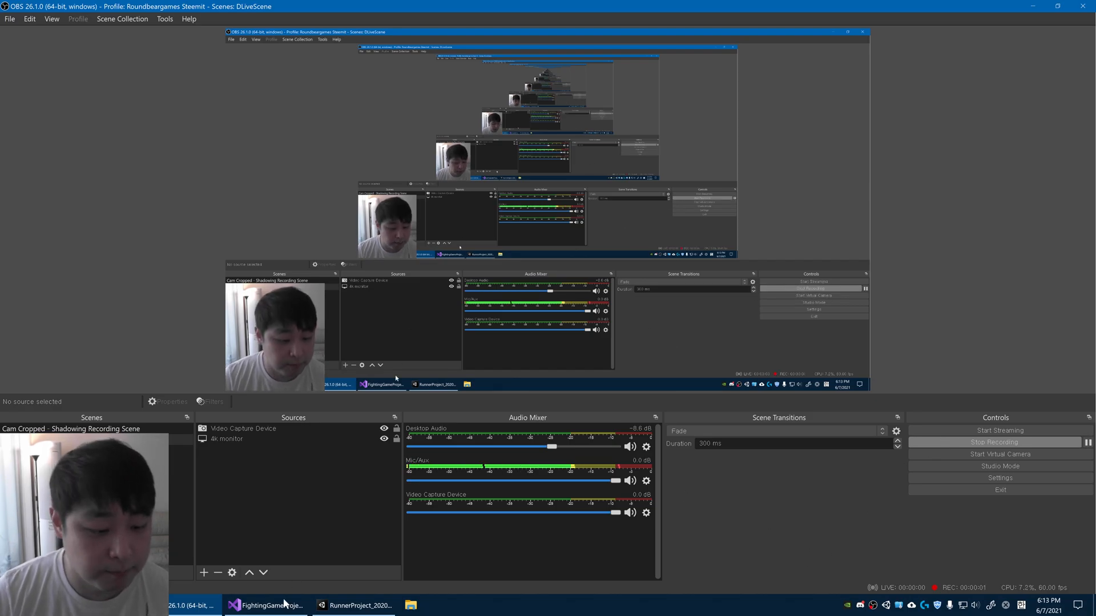
# Bring the FightingGameProject Visual Studio window forward with FightScene.cpp showing.
pyautogui.click(265, 605)
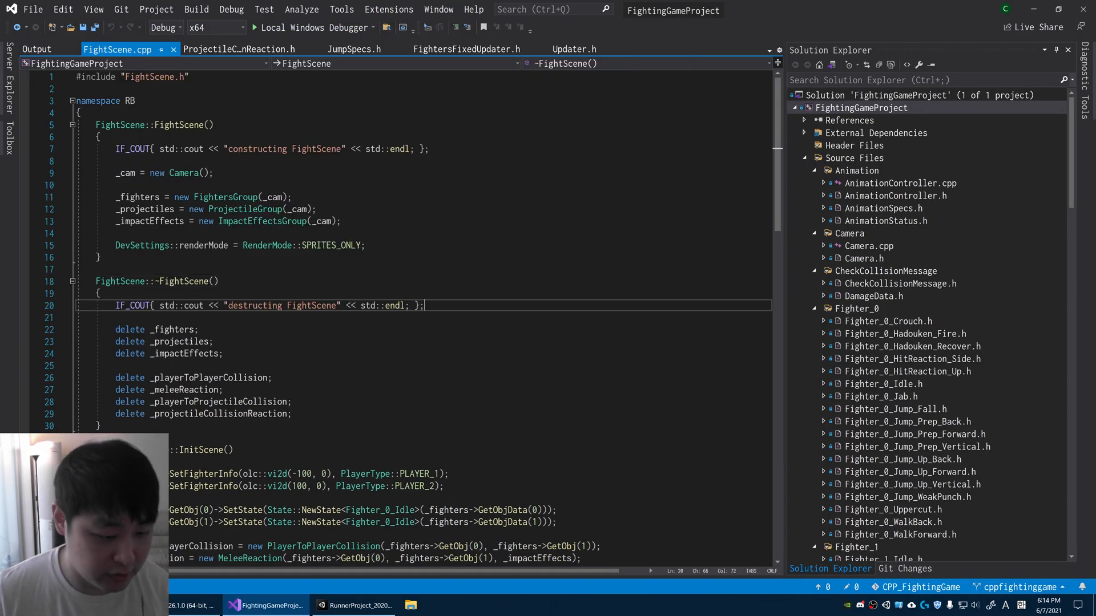
pyautogui.scroll(-3)
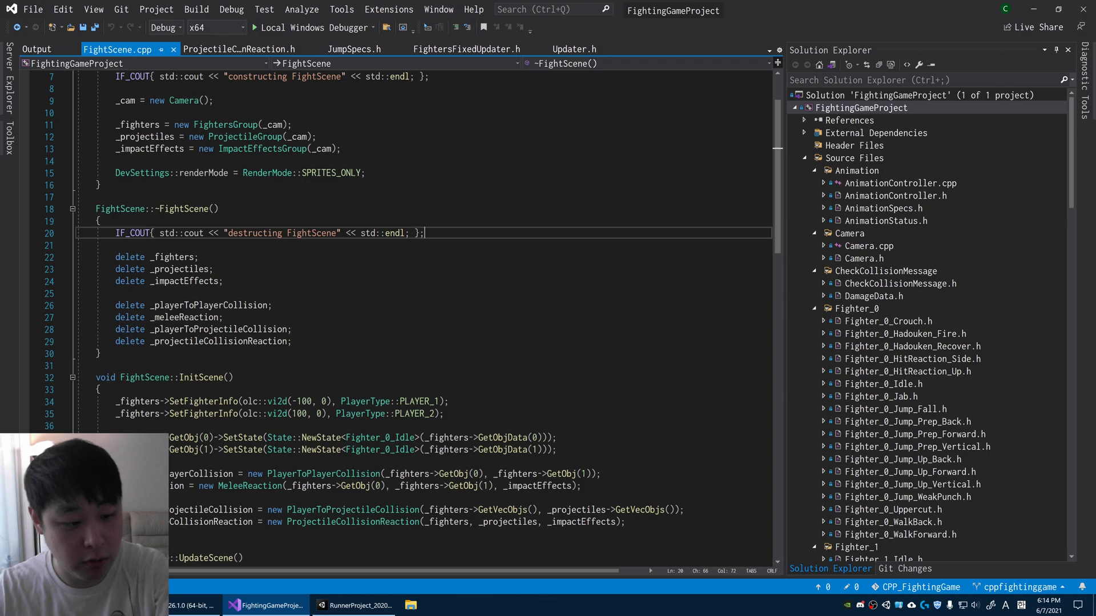
pyautogui.scroll(-3)
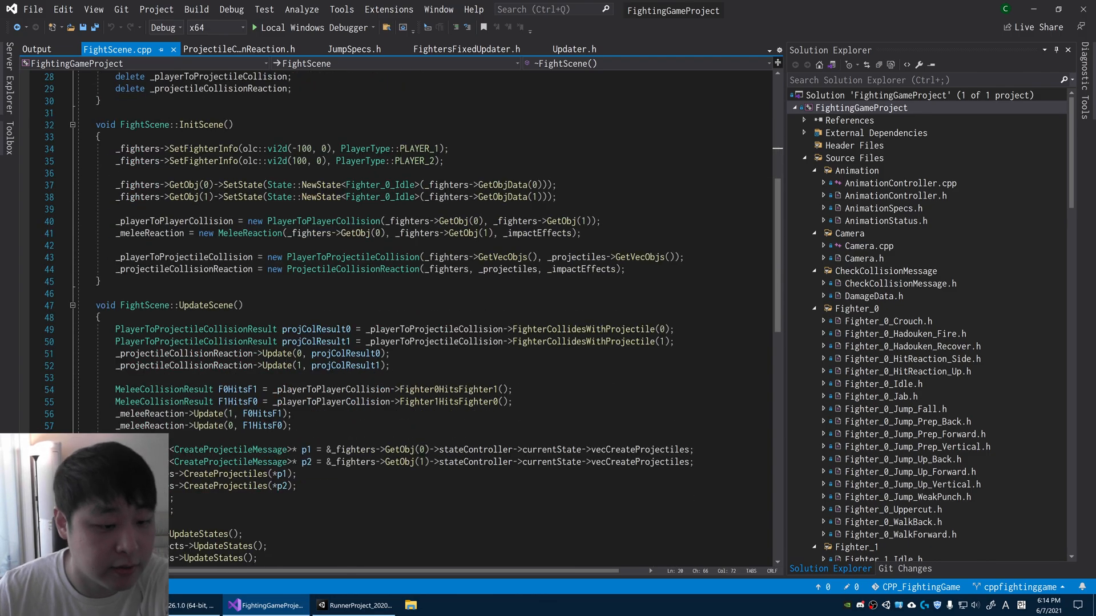
pyautogui.scroll(-3)
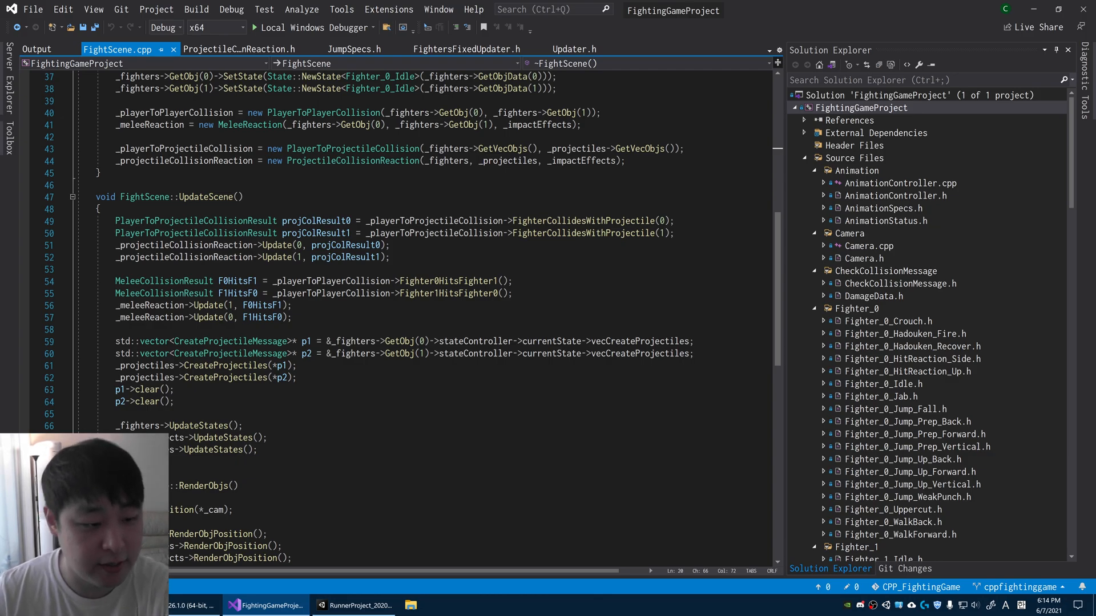
pyautogui.moveTo(115, 221); pyautogui.dragTo(256, 450)
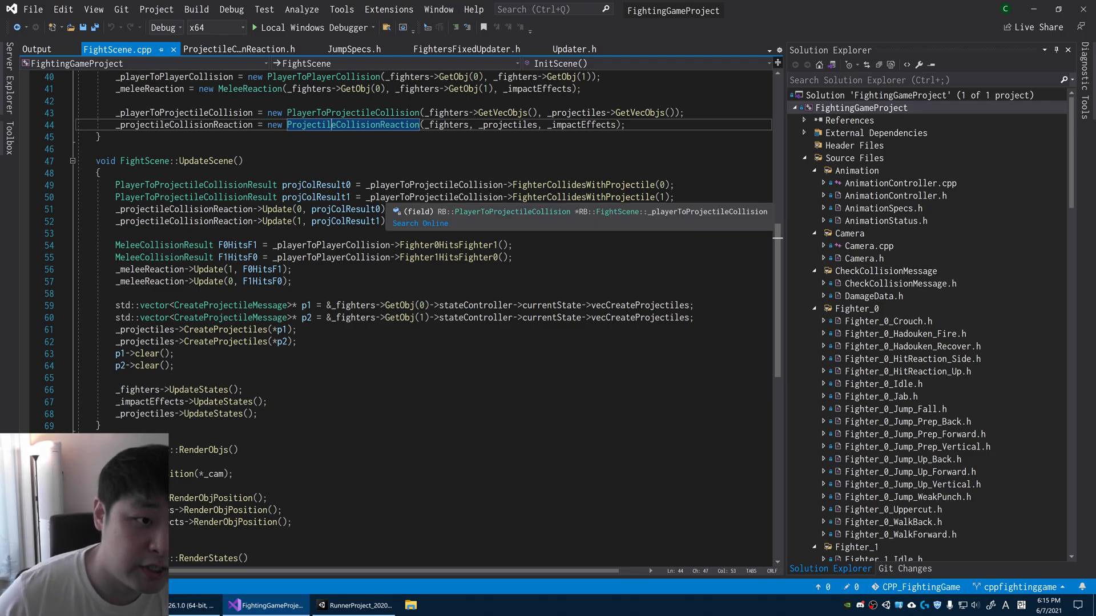
# Go to the ProjectileCollisionReaction definition and scroll to its Update hit-stop handling.
pyautogui.click(239, 50)
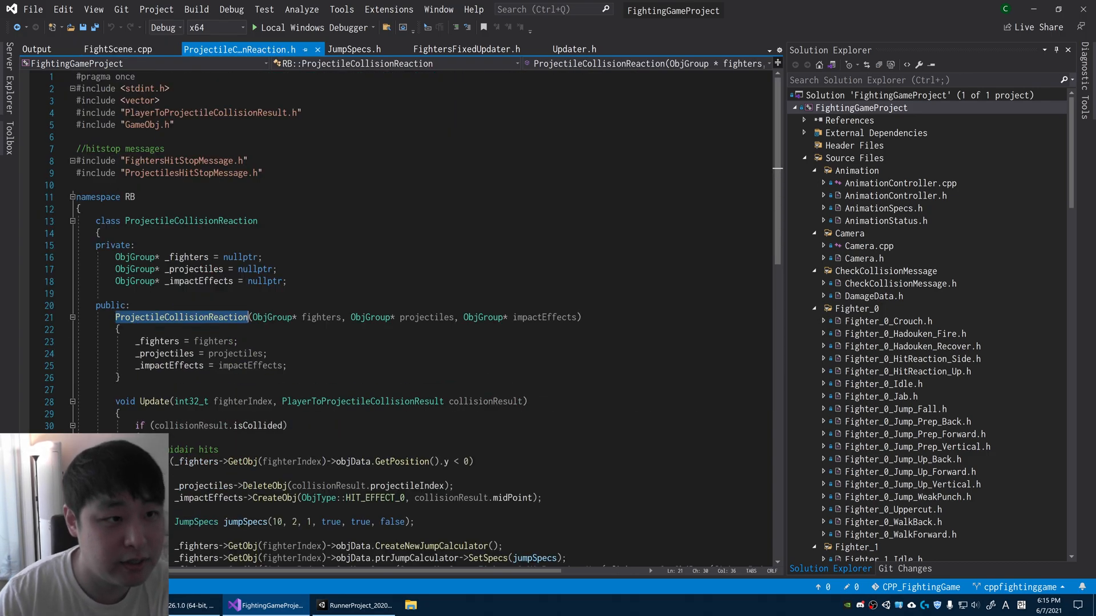
pyautogui.scroll(-3)
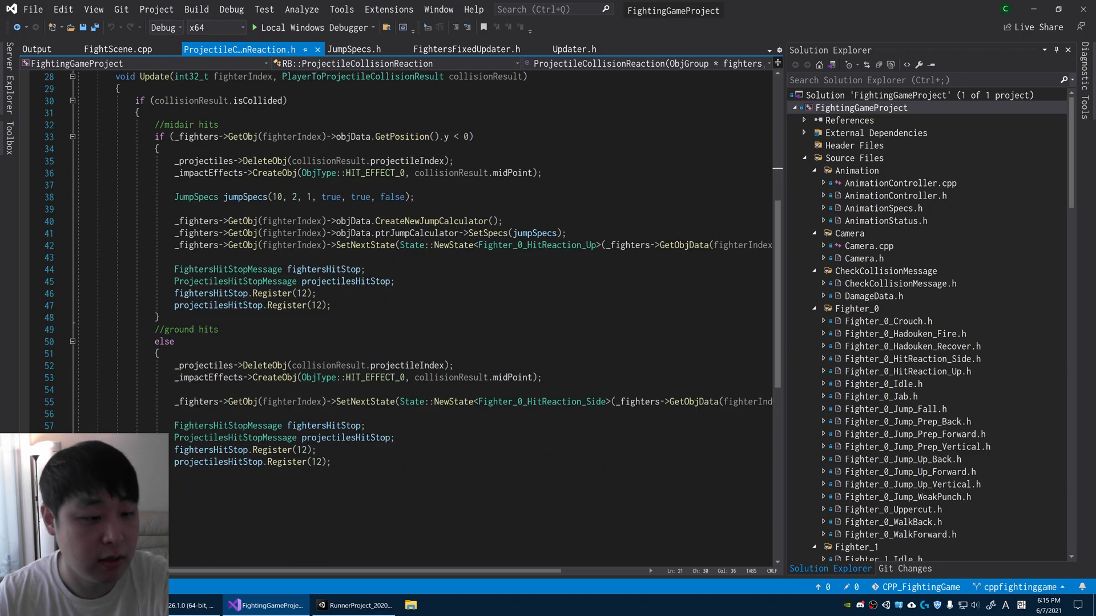
pyautogui.scroll(-3)
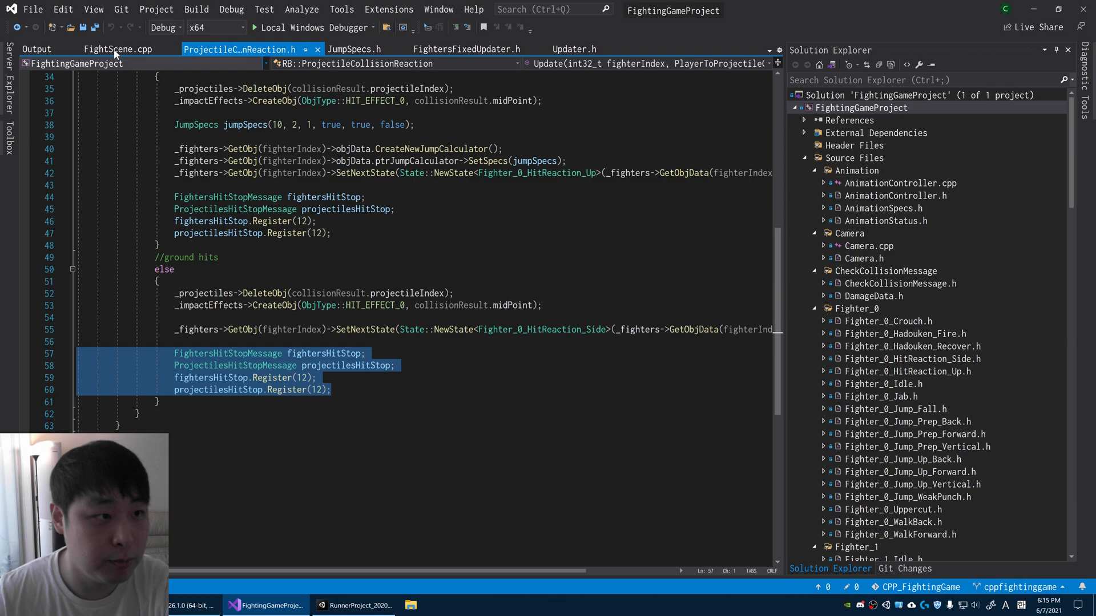
# Glance at FightScene.cpp, then return to ProjectileCollisionReaction.h.
pyautogui.click(118, 49)
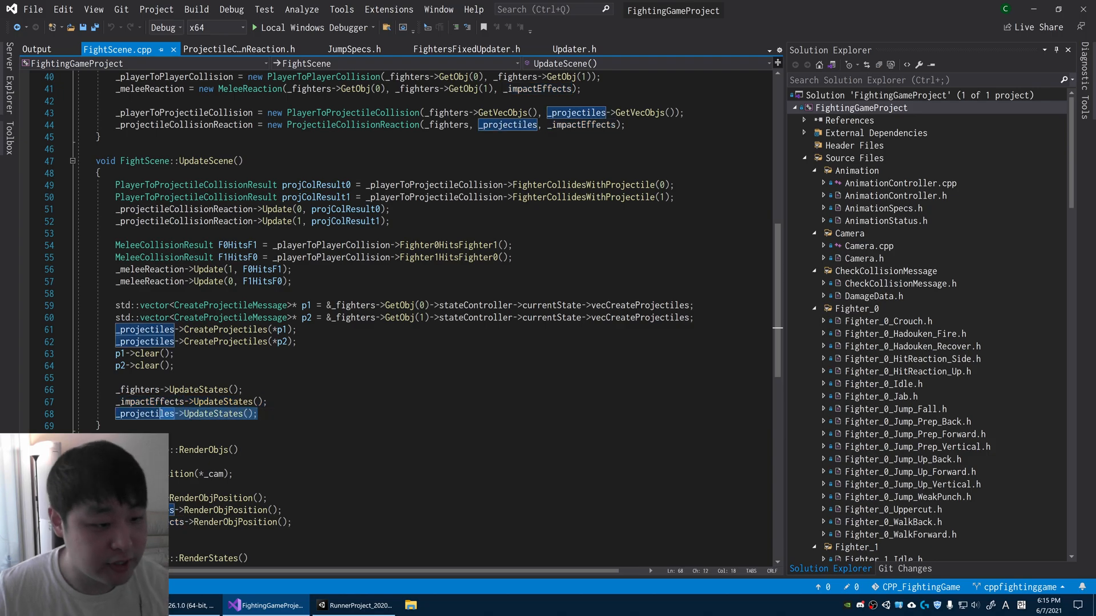
pyautogui.click(240, 49)
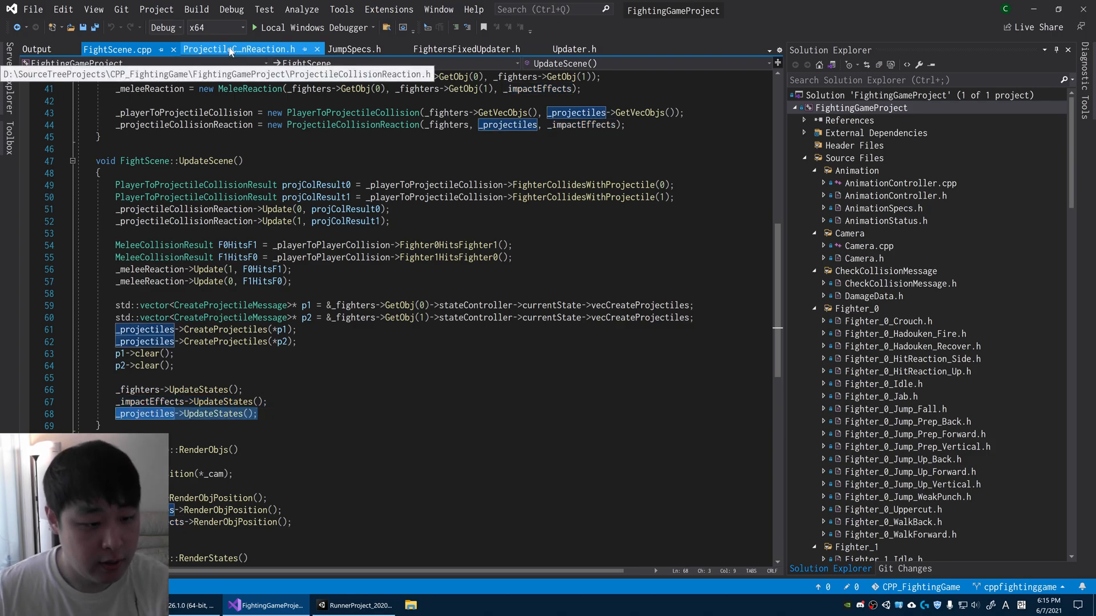
pyautogui.click(237, 49)
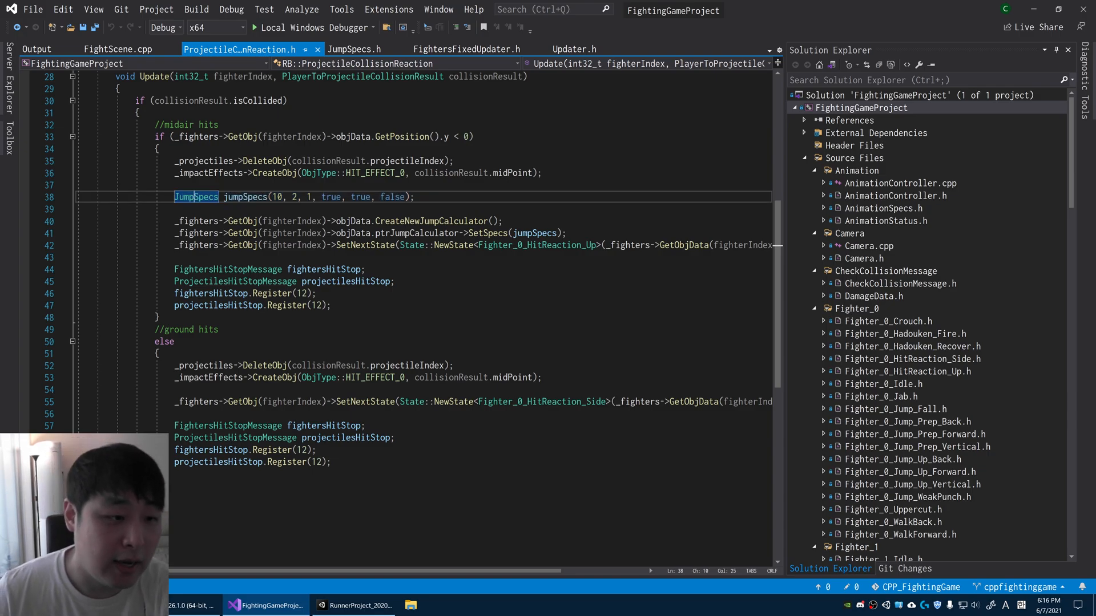
pyautogui.click(355, 49)
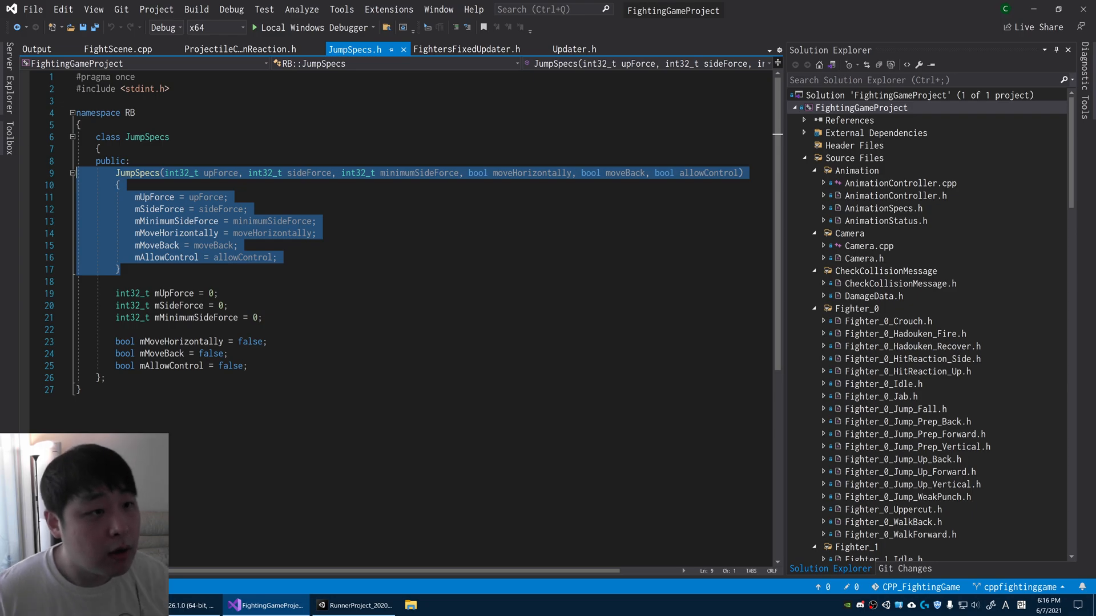
pyautogui.click(117, 49)
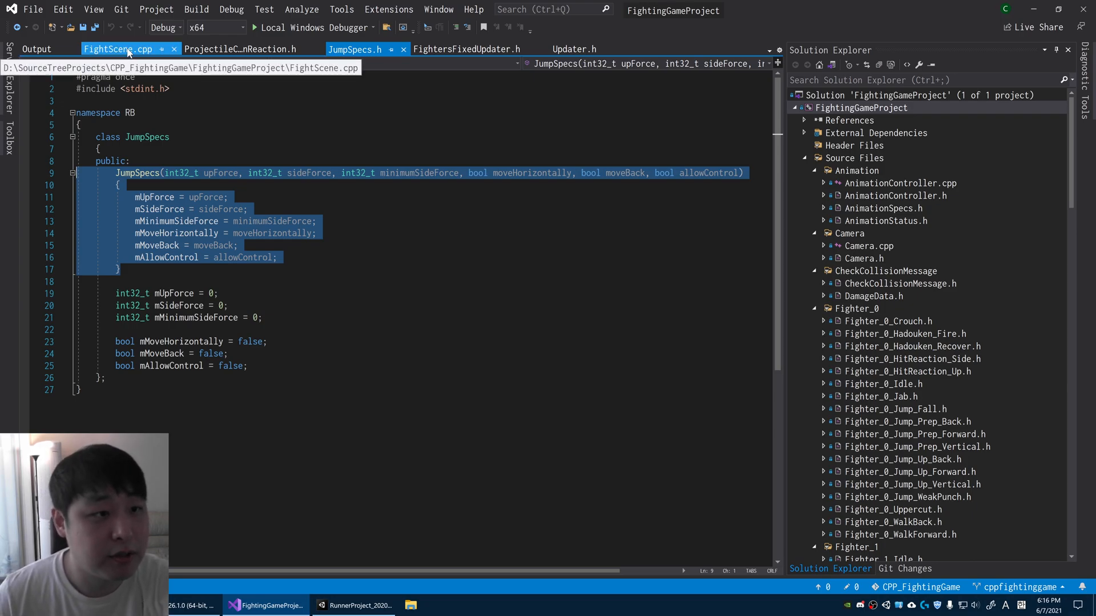
pyautogui.click(240, 49)
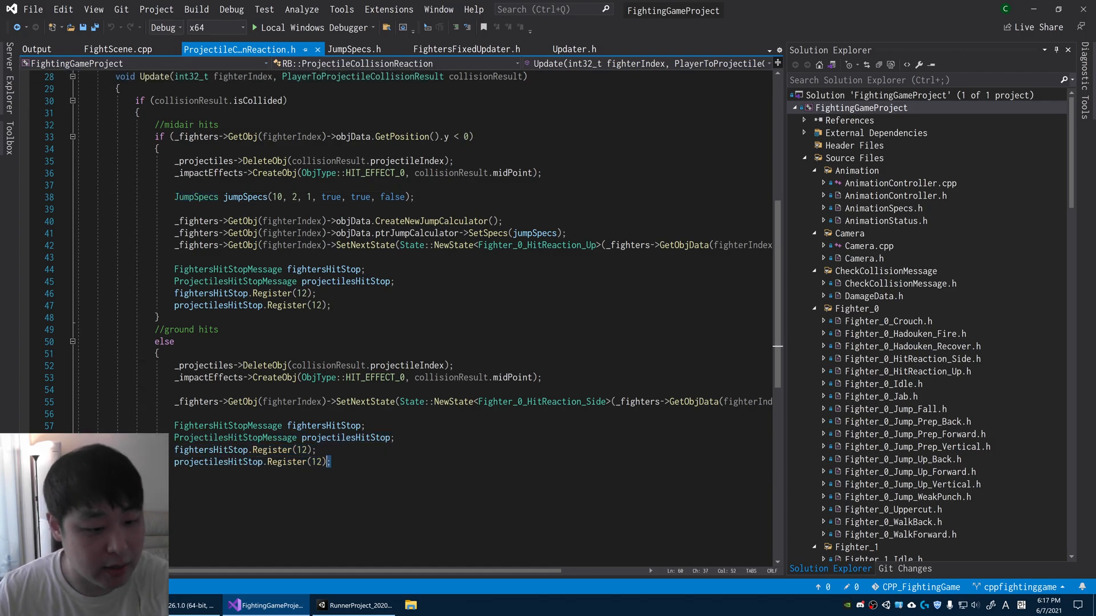
pyautogui.moveTo(174, 450); pyautogui.dragTo(332, 461)
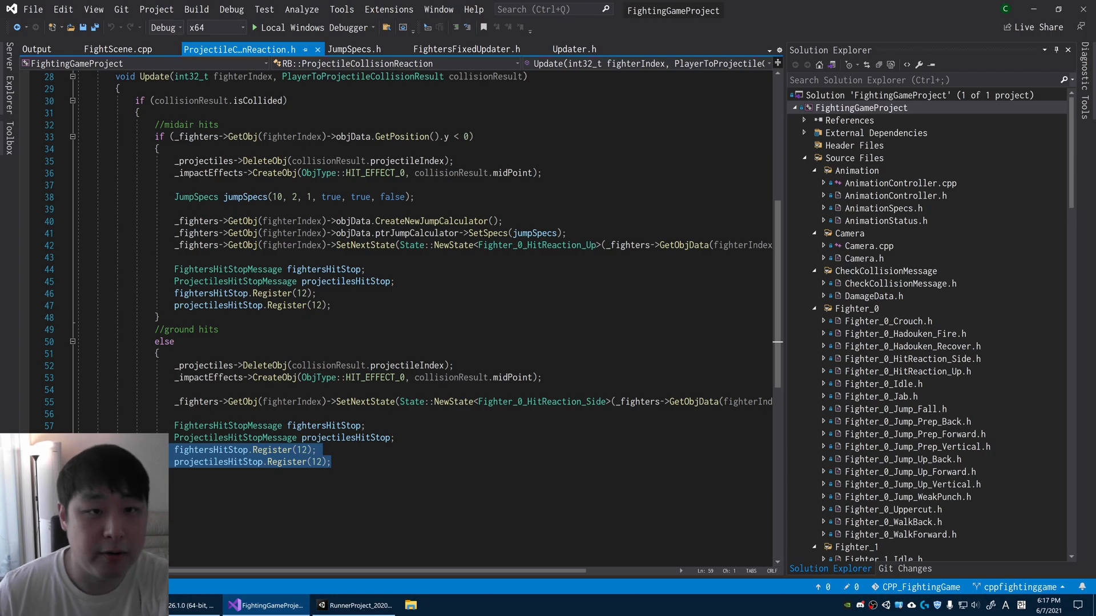
# View FightersFixedUpdater.h and its Updater base class definition, then return to the header.
pyautogui.click(466, 49)
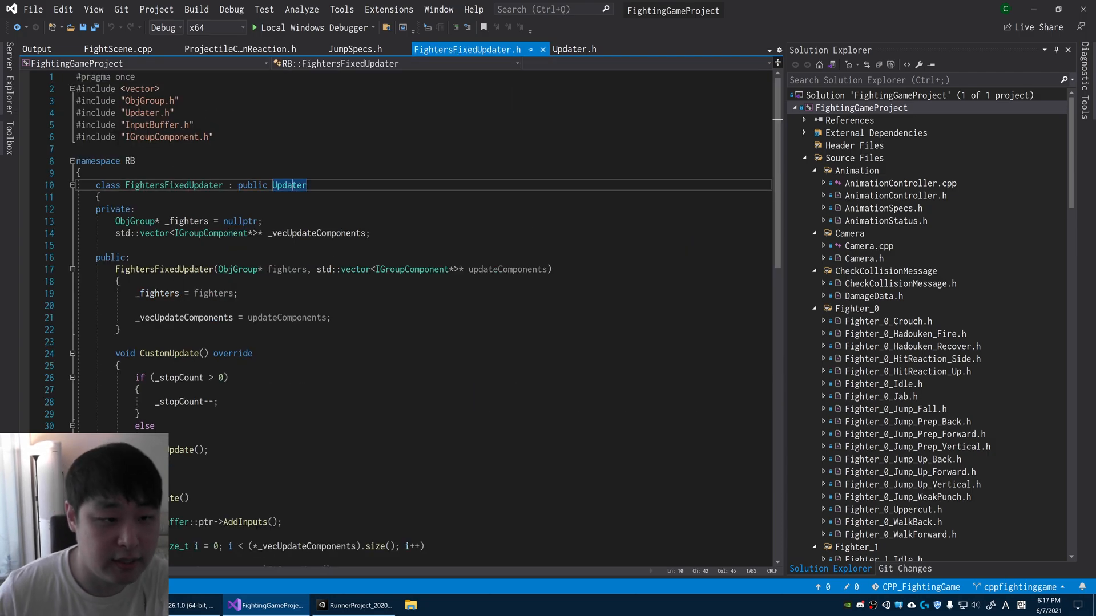
pyautogui.click(574, 49)
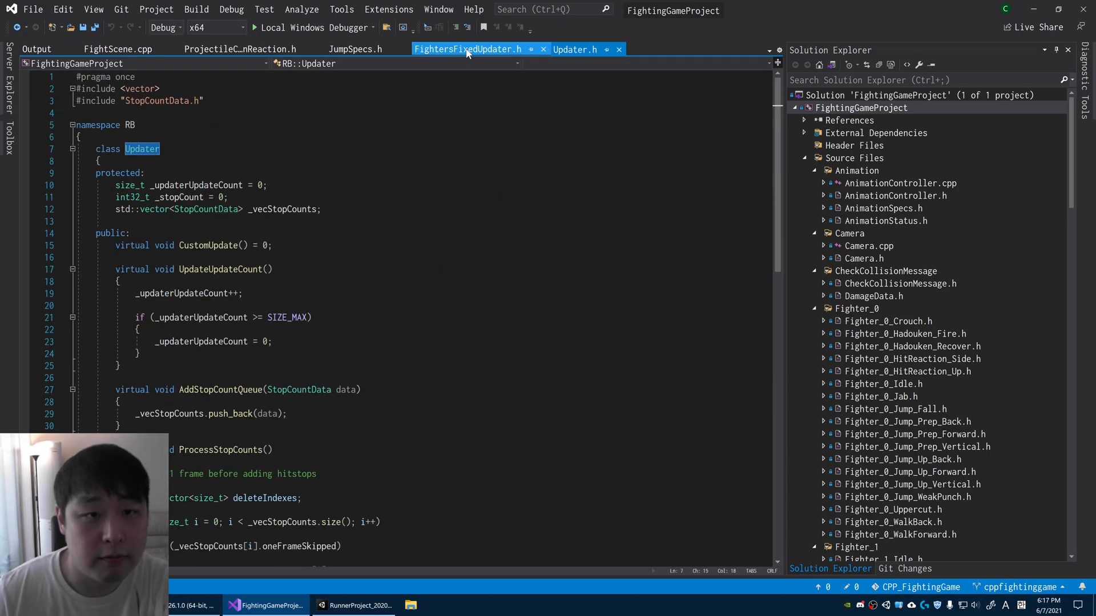
pyautogui.click(467, 49)
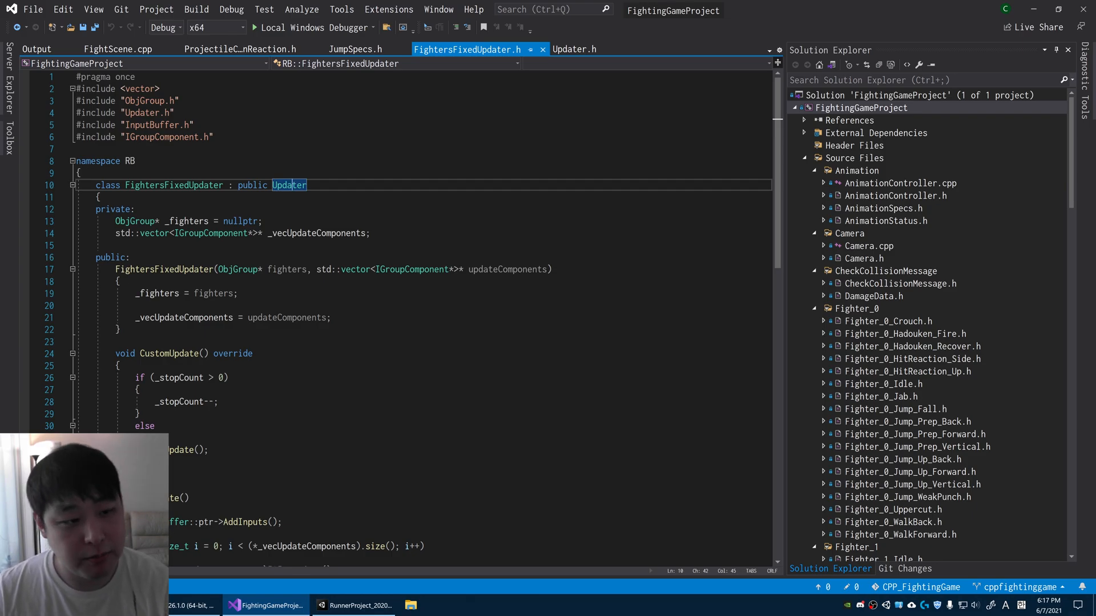
# Scroll to CustomUpdate and DoUpdate, where the stop-count check skips updates during hit-stop.
pyautogui.scroll(-3)
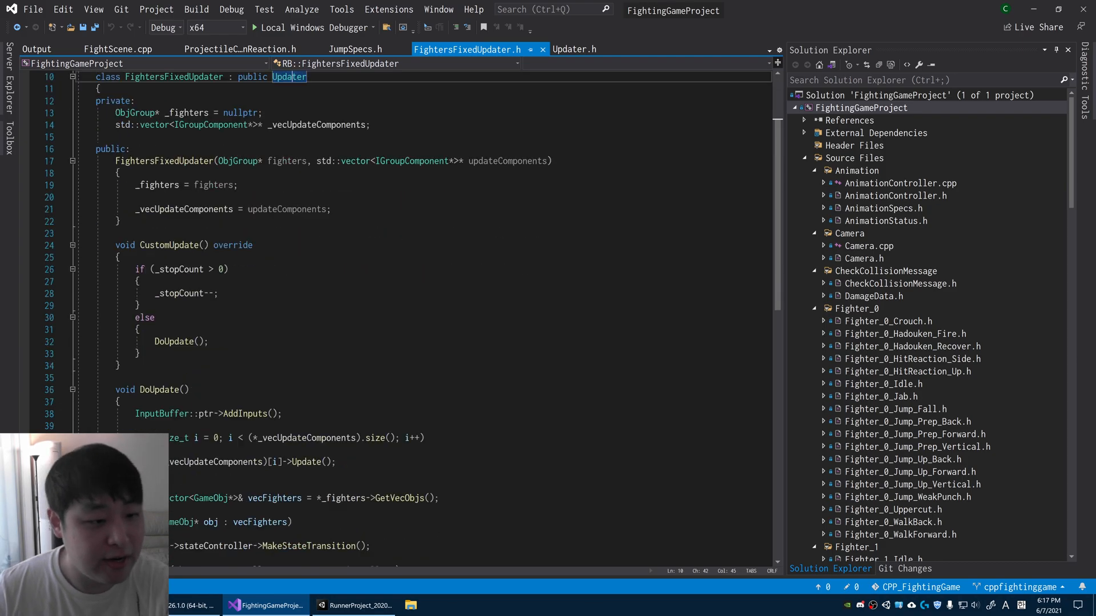
pyautogui.scroll(-3)
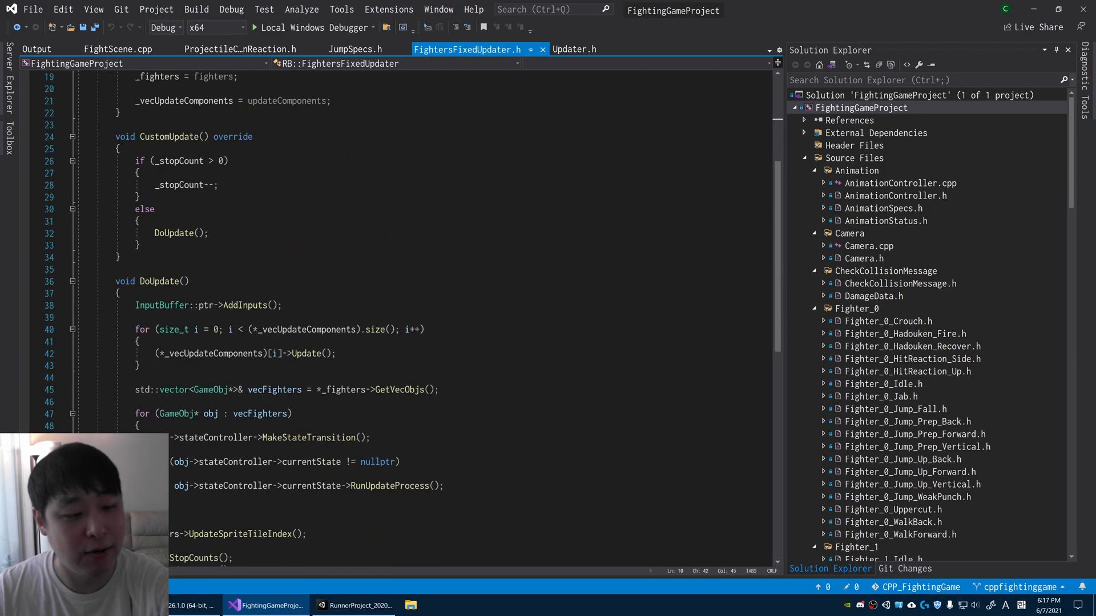
pyautogui.scroll(-3)
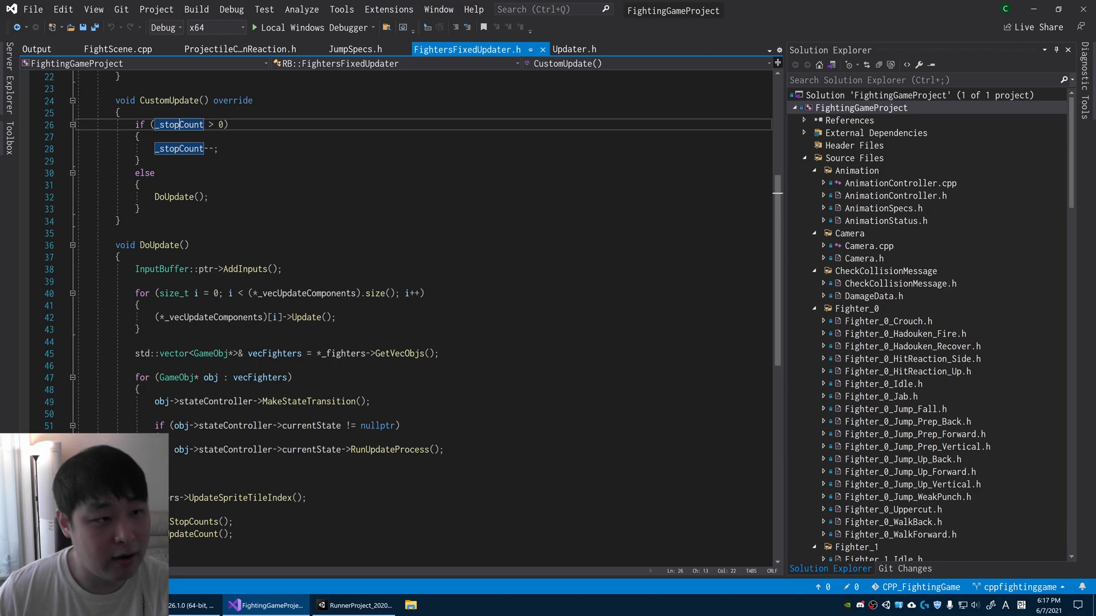
pyautogui.moveTo(178, 125)
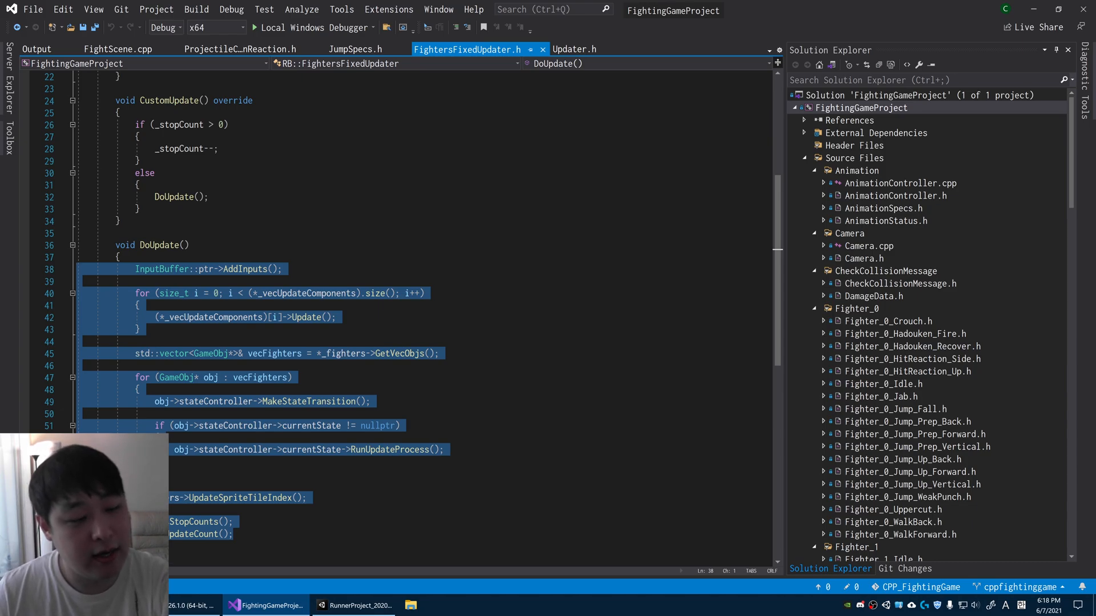
pyautogui.moveTo(358, 605)
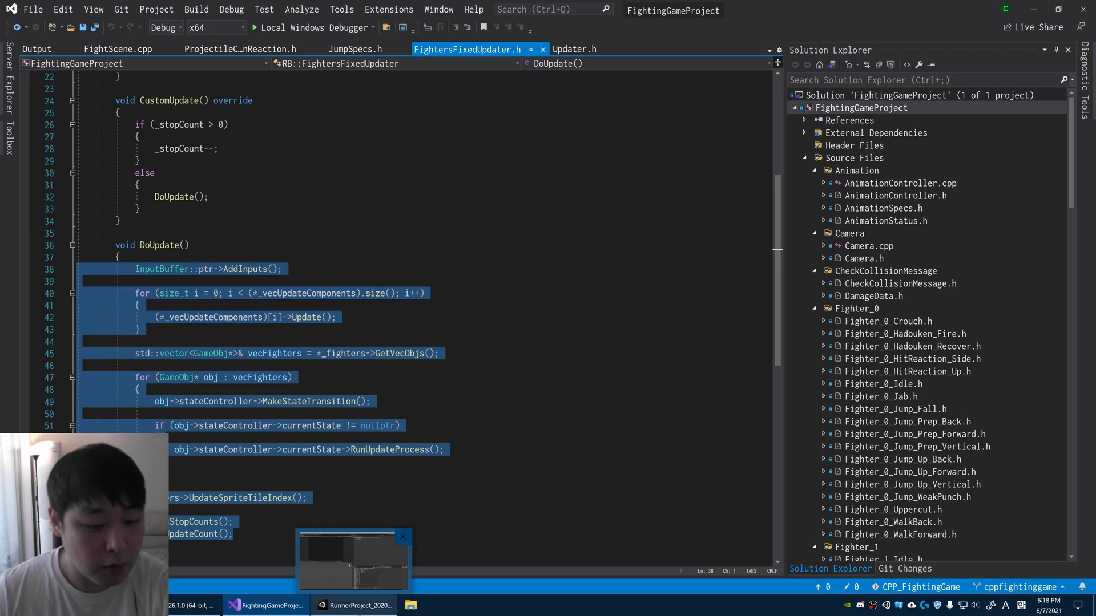
# Switch to the Unity RunnerProject and play-test the runner game to the dead screen, then stop.
pyautogui.click(354, 605)
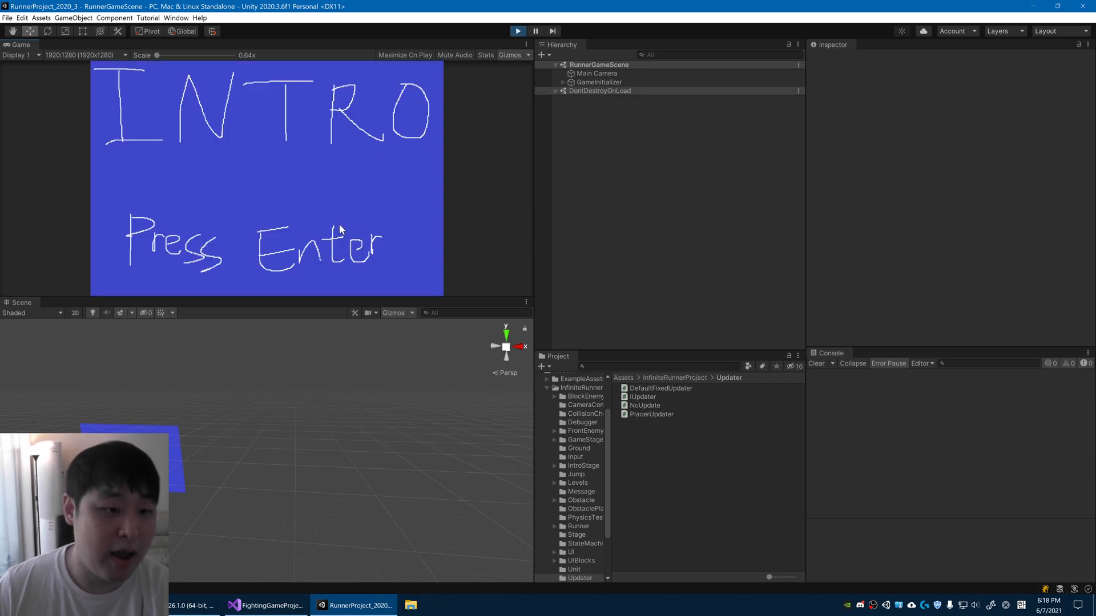
pyautogui.press('enter')
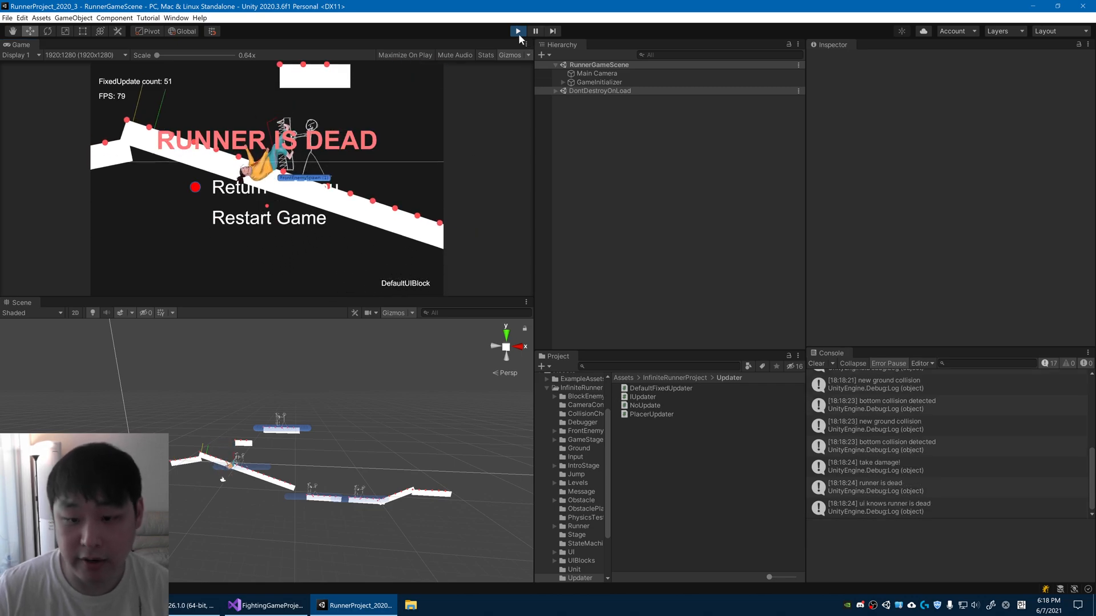
pyautogui.click(517, 31)
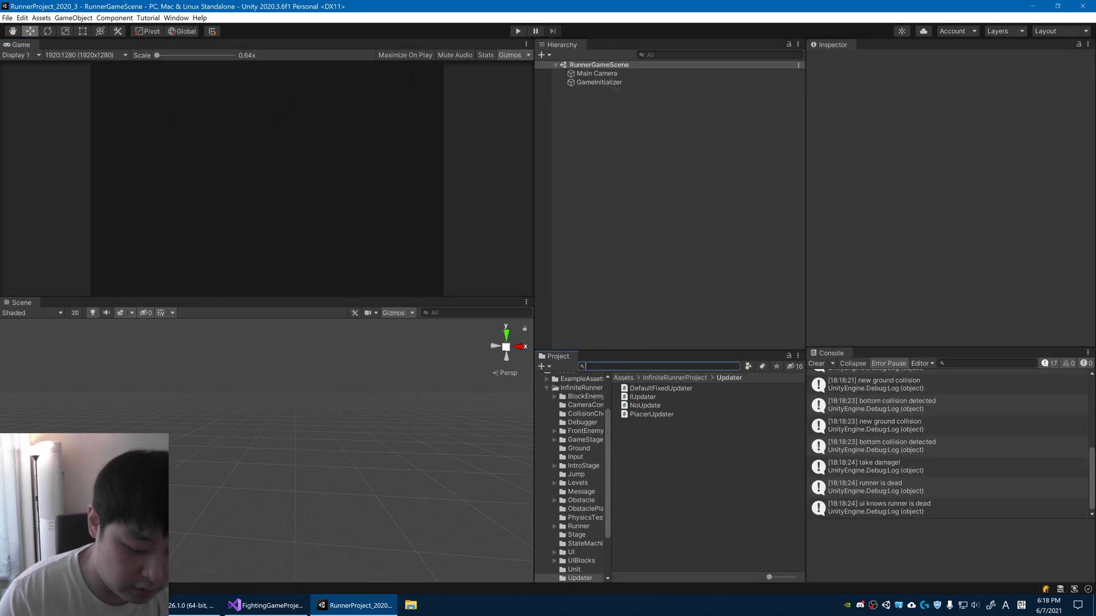
# Search the Project assets for 'updater' and open the PlacerUpdater script.
pyautogui.click(651, 414)
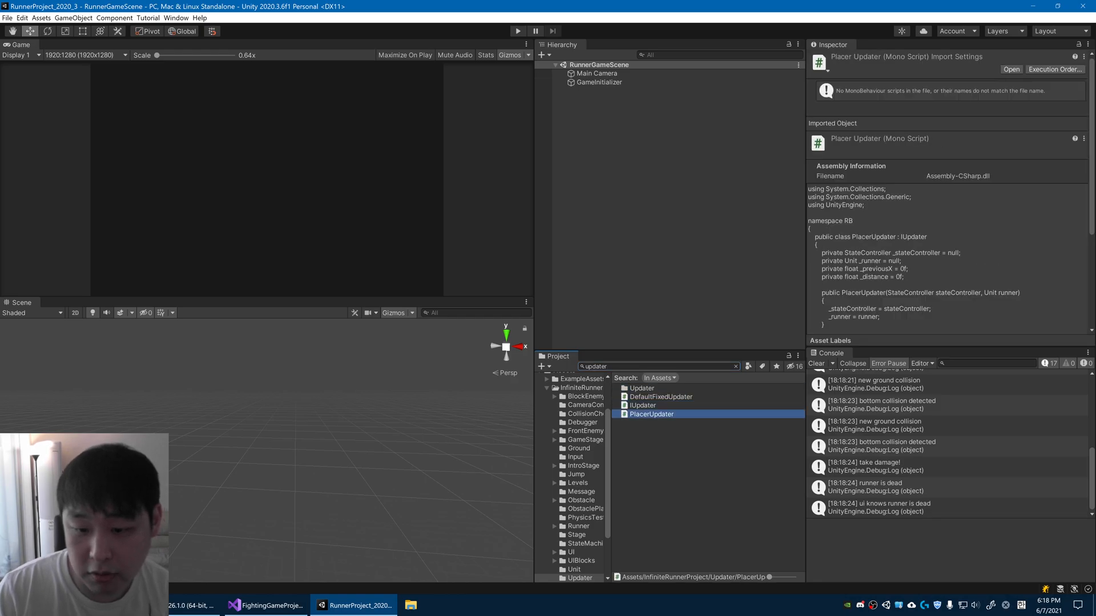
pyautogui.doubleClick(651, 413)
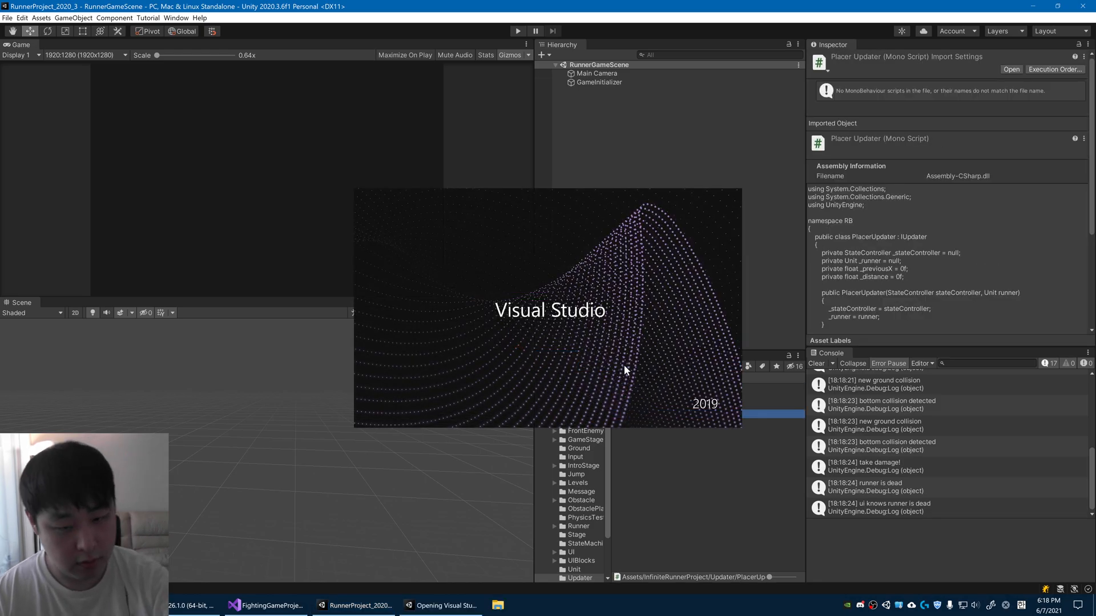